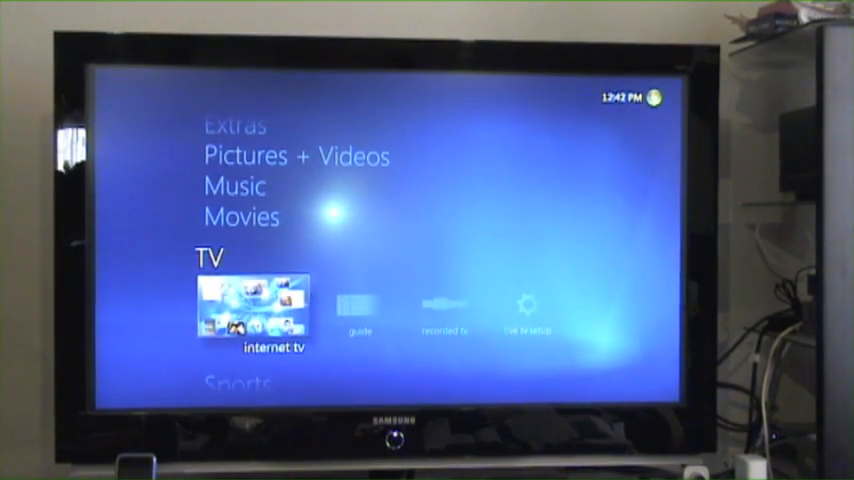
# Move the TV row highlight from internet TV to recorded TV
pyautogui.press('right')
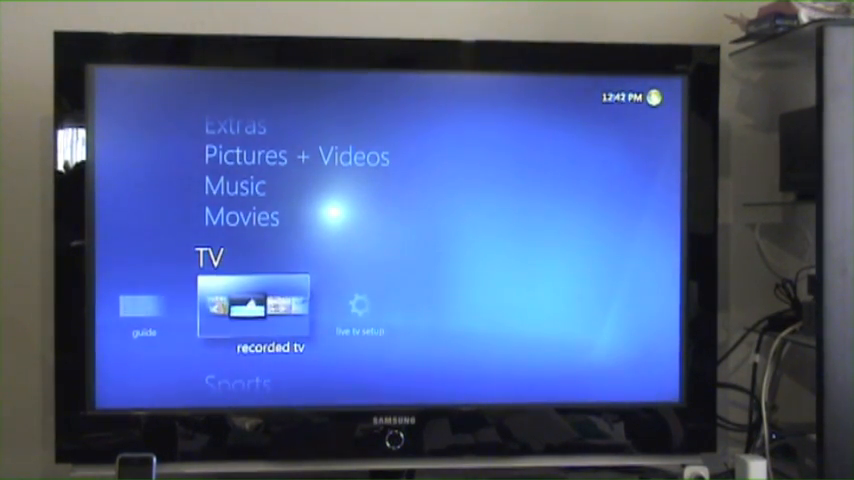
# Play the Landscapes recording from recorded TV, then return to the Music row
pyautogui.click(252, 304)
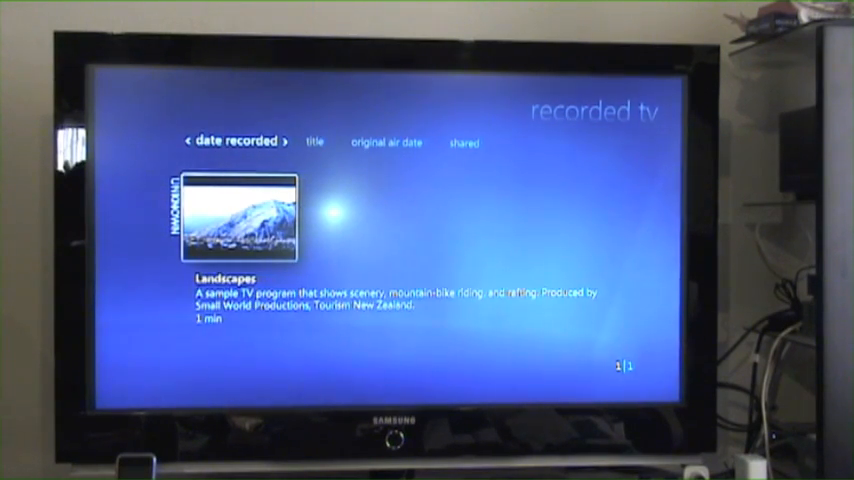
pyautogui.click(238, 216)
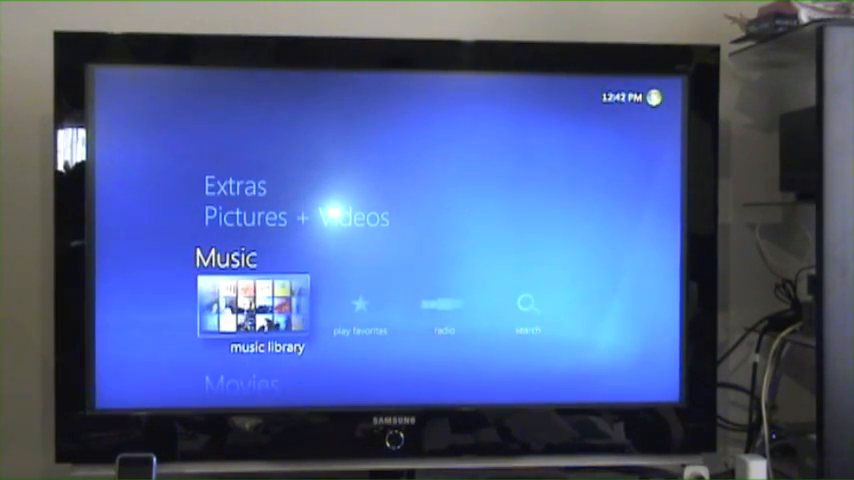
# Reach Pictures + Videos and show the SIRIUS Videos share's movie folders
pyautogui.scroll(-3)
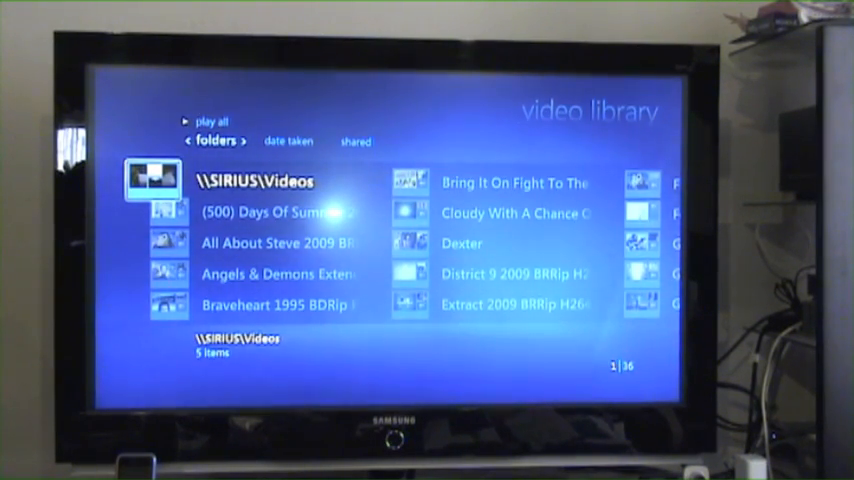
# Browse the movie folder list down past The Usual Suspects to Up 2009 1080p BluRay
pyautogui.press('down')
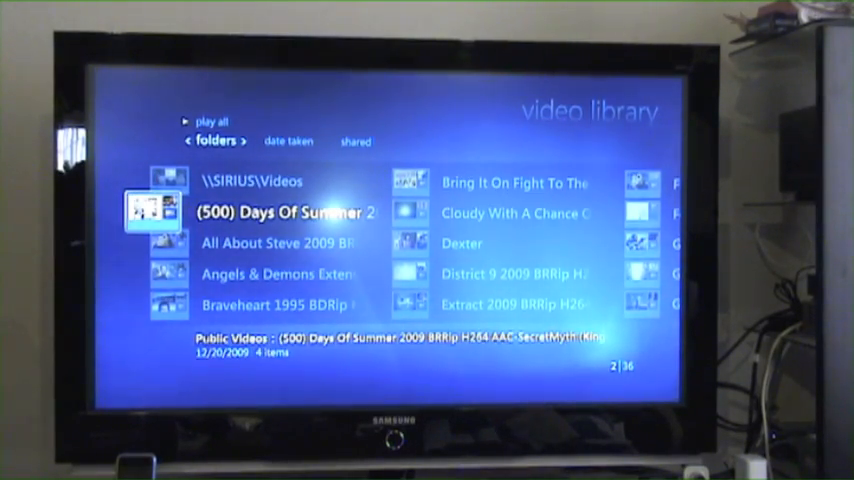
pyautogui.scroll(-3)
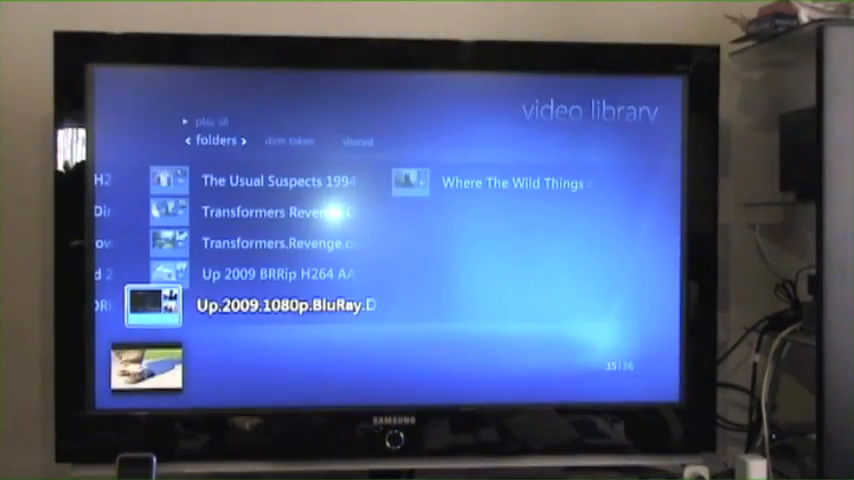
# Play Terminator Salvation from its folder, then return to the start menu's Music row
pyautogui.press('up')
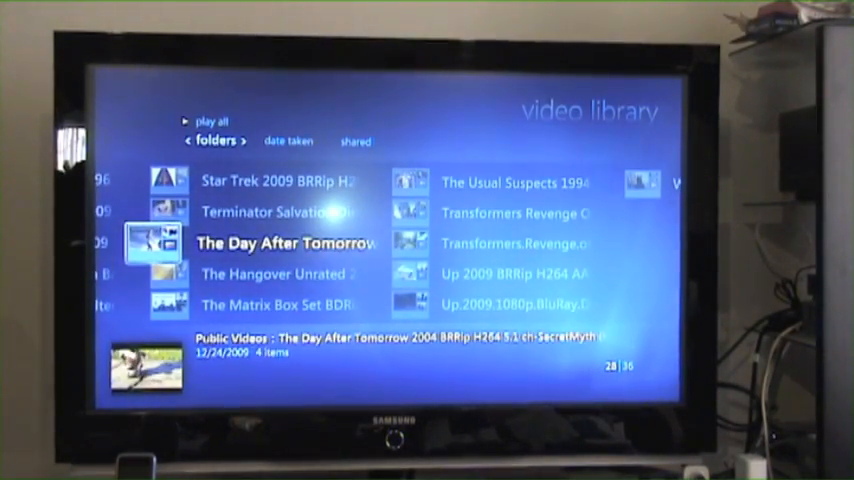
pyautogui.press('up')
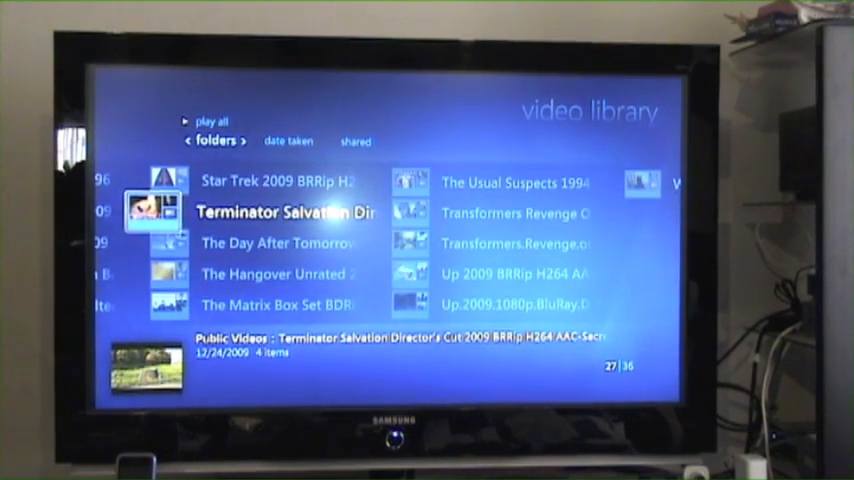
pyautogui.click(288, 212)
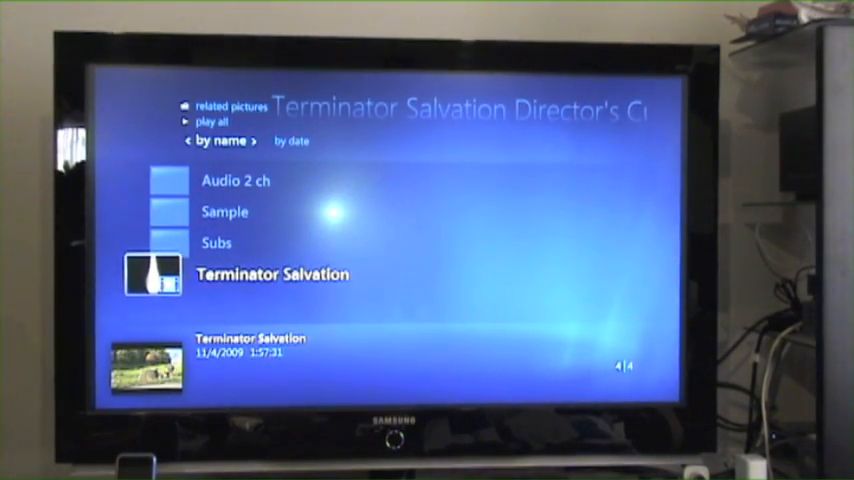
pyautogui.click(272, 274)
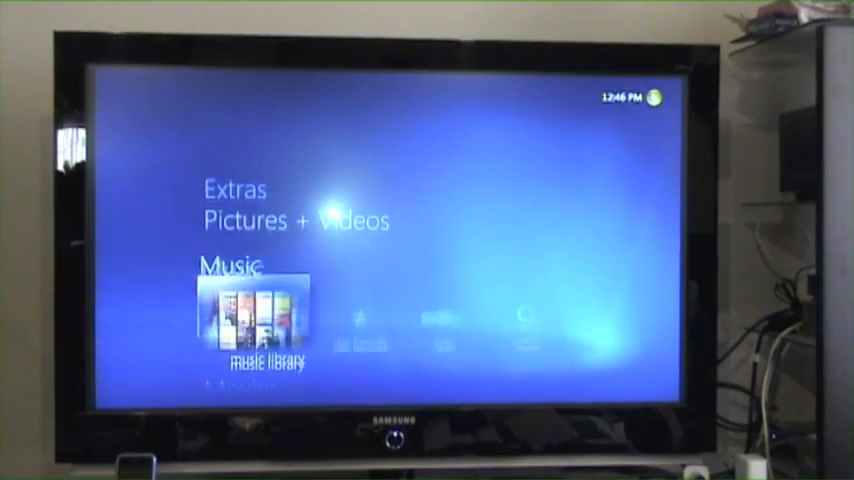
pyautogui.scroll(-3)
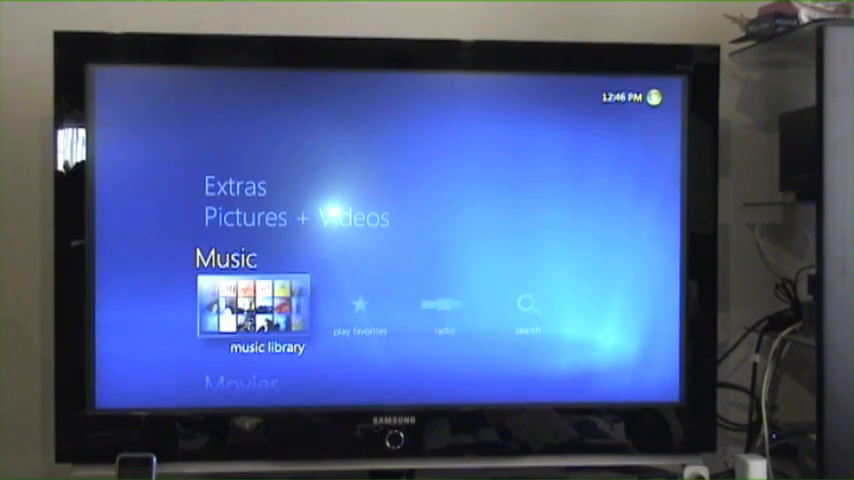